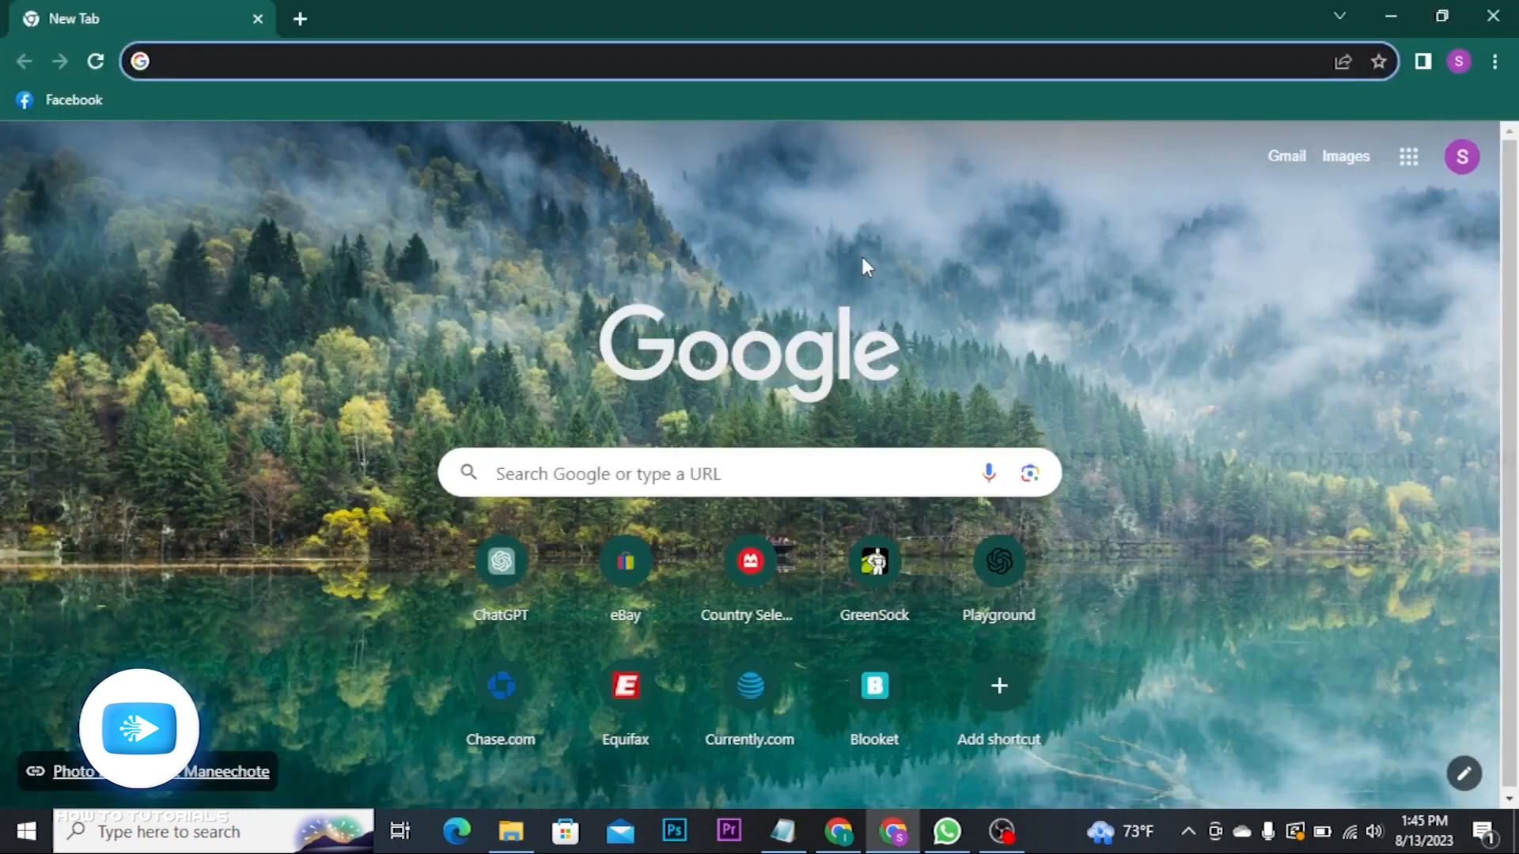
Step: Go to bmo.com's country and language selector page from the Chrome address bar
type("bmo")
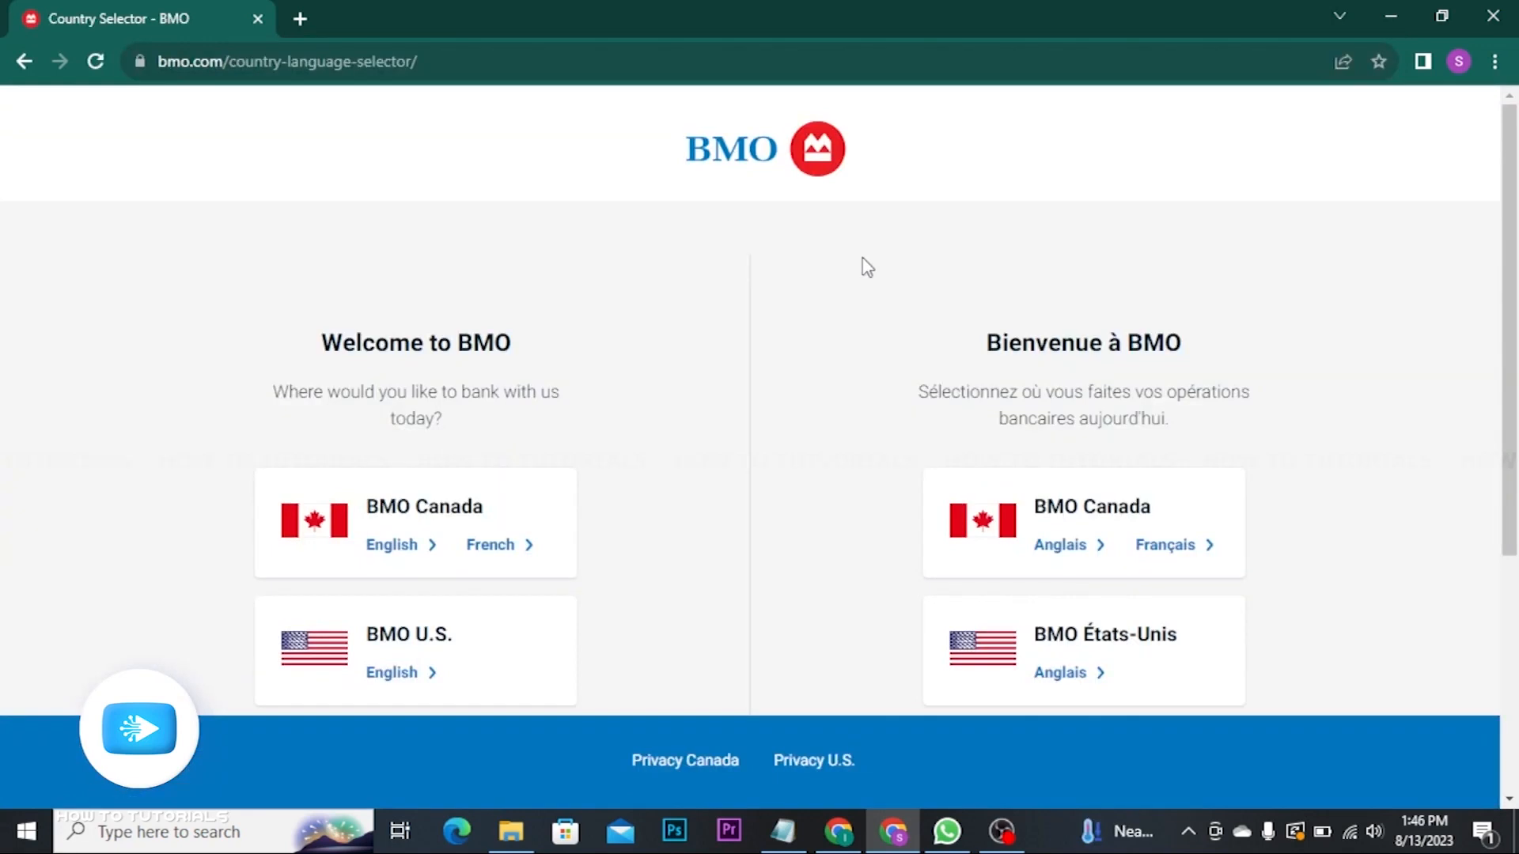
Step: Choose BMO U.S. in English to reach the U.S. personal banking home page
left_click(391, 672)
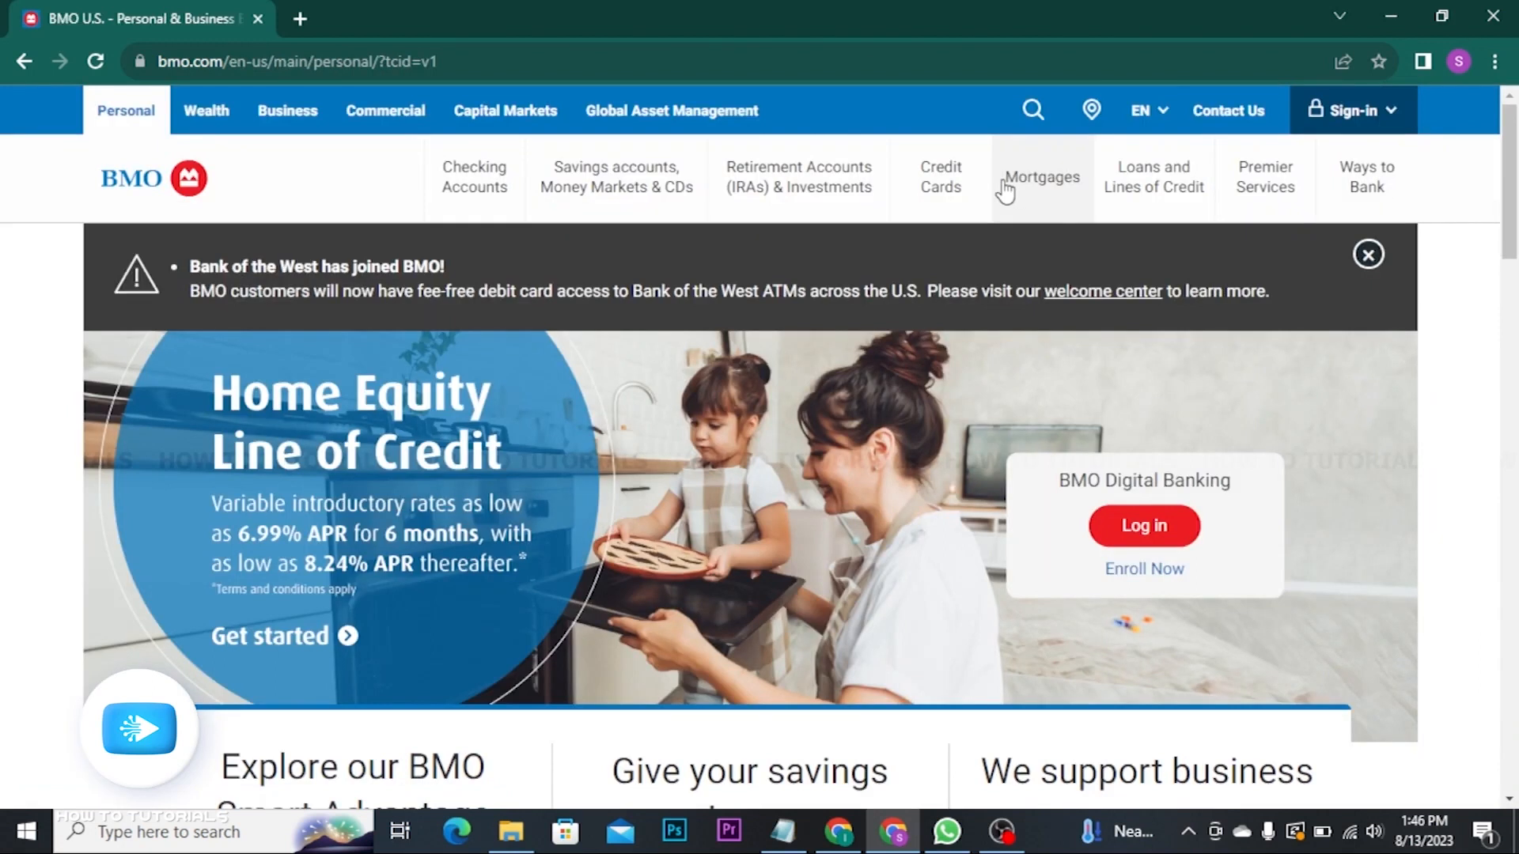
mouse_move(823, 316)
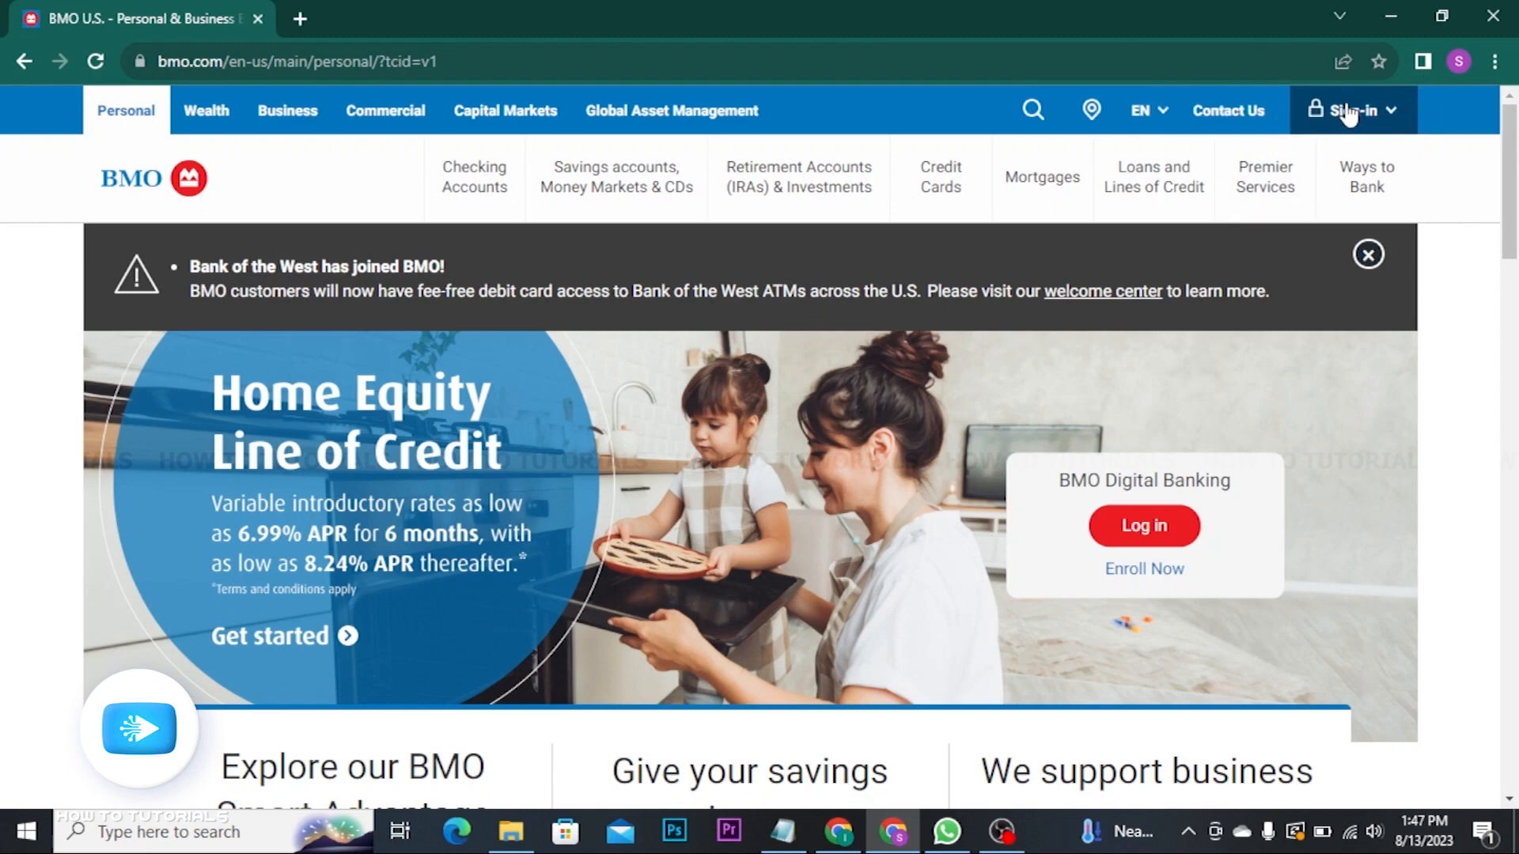
Step: Choose the personal BMO Digital Banking sign-in from the Sign-in options
left_click(1353, 111)
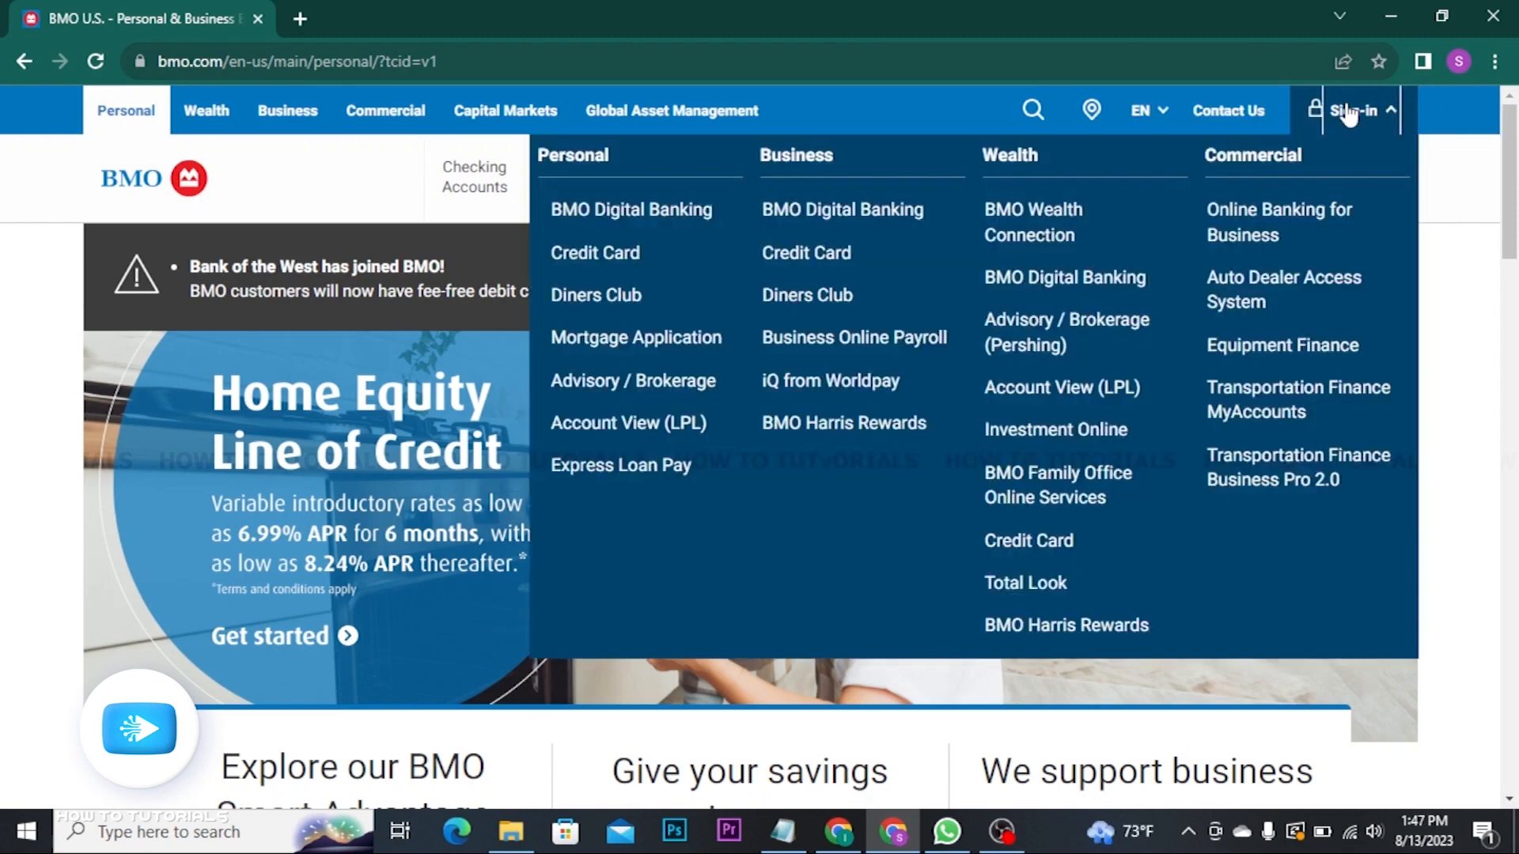
left_click(632, 209)
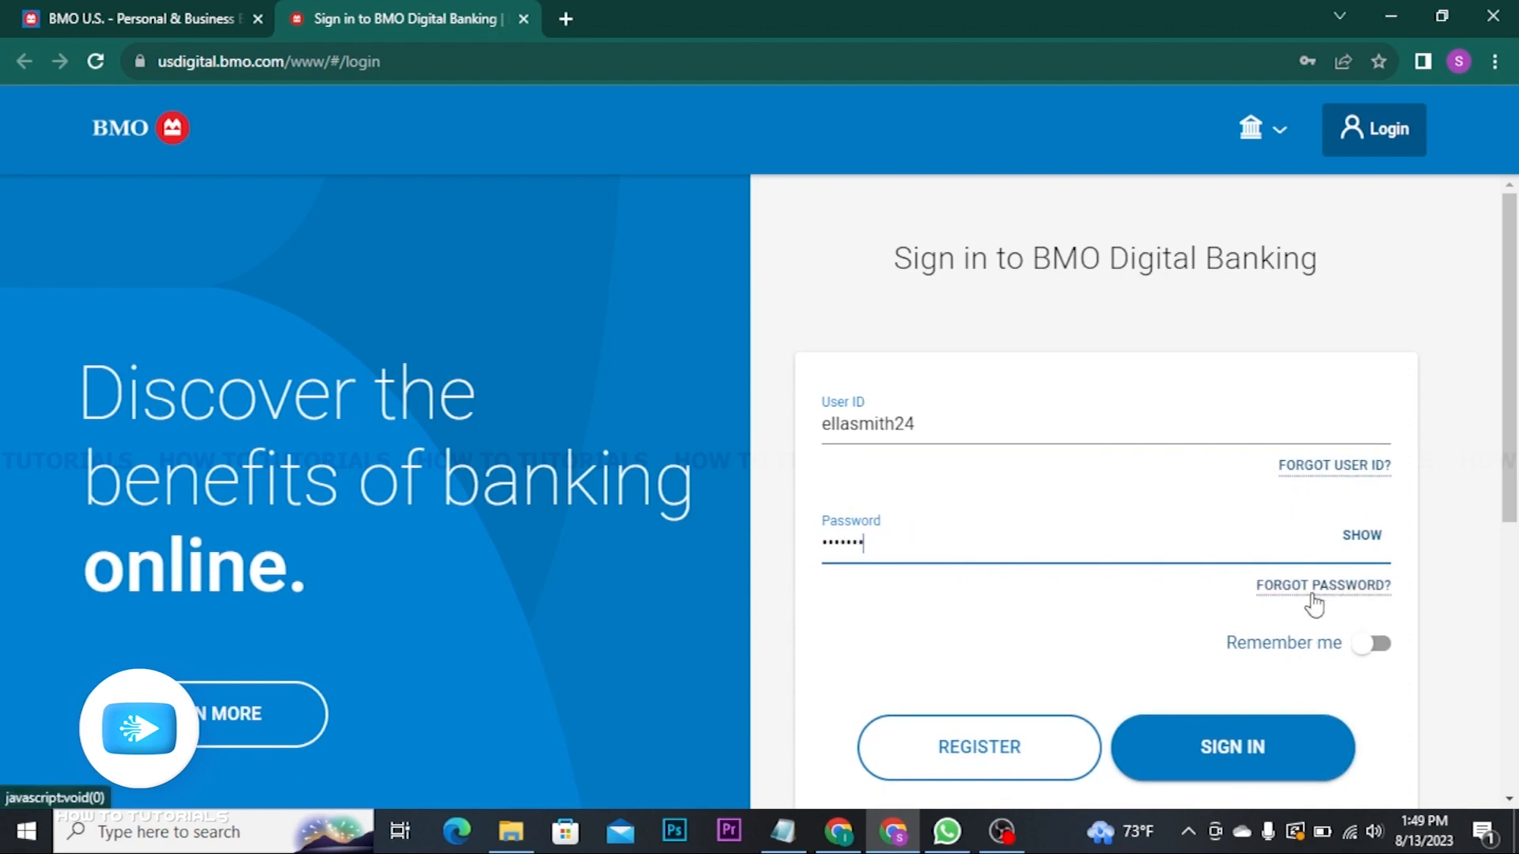
mouse_move(1314, 601)
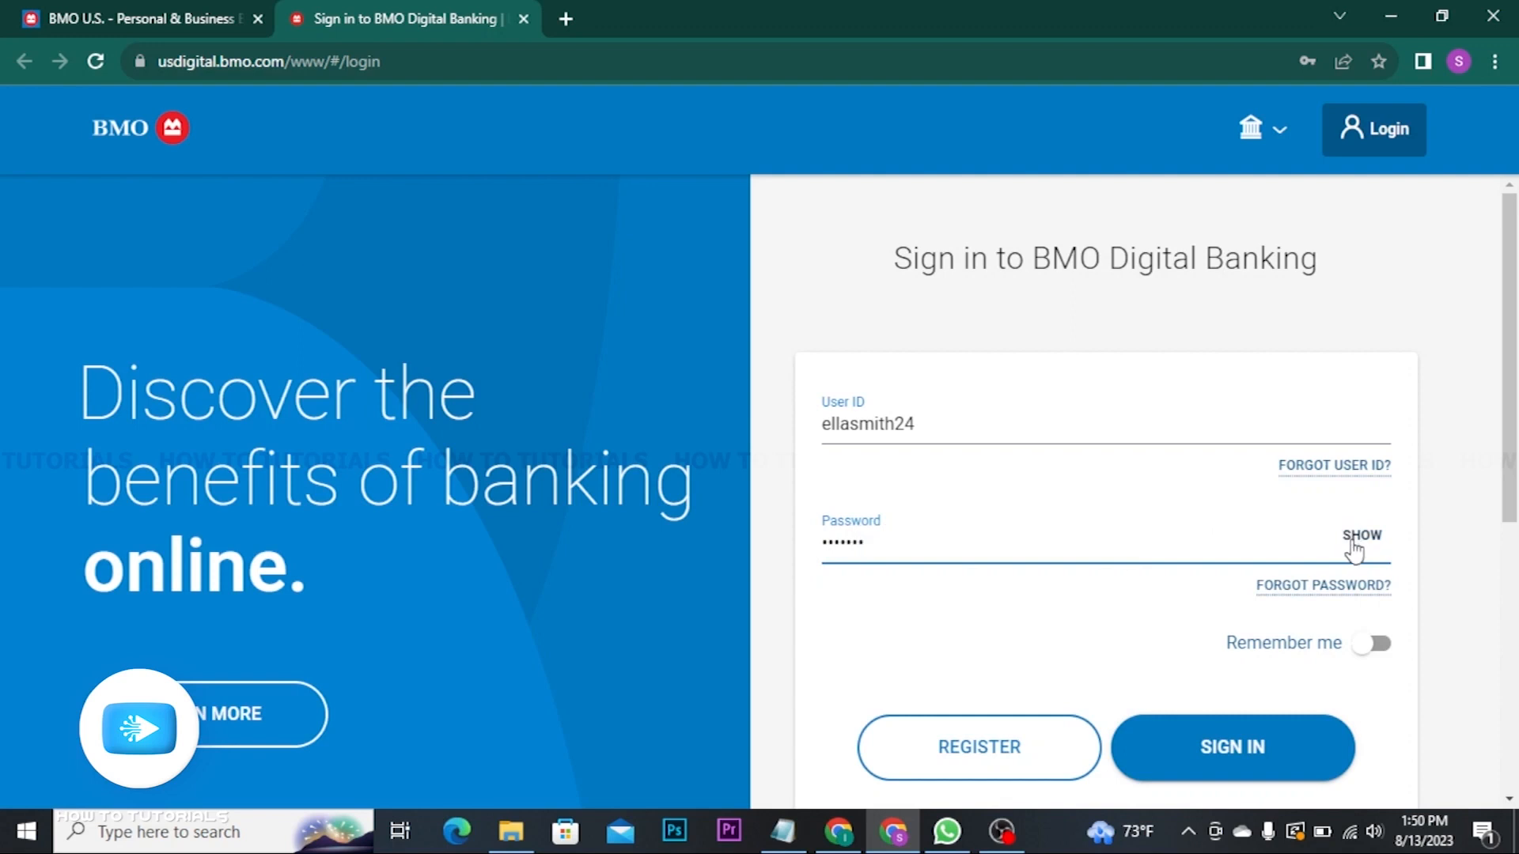
Step: Bring the Sign In button into view below the filled user ID and password
scroll("down", 3)
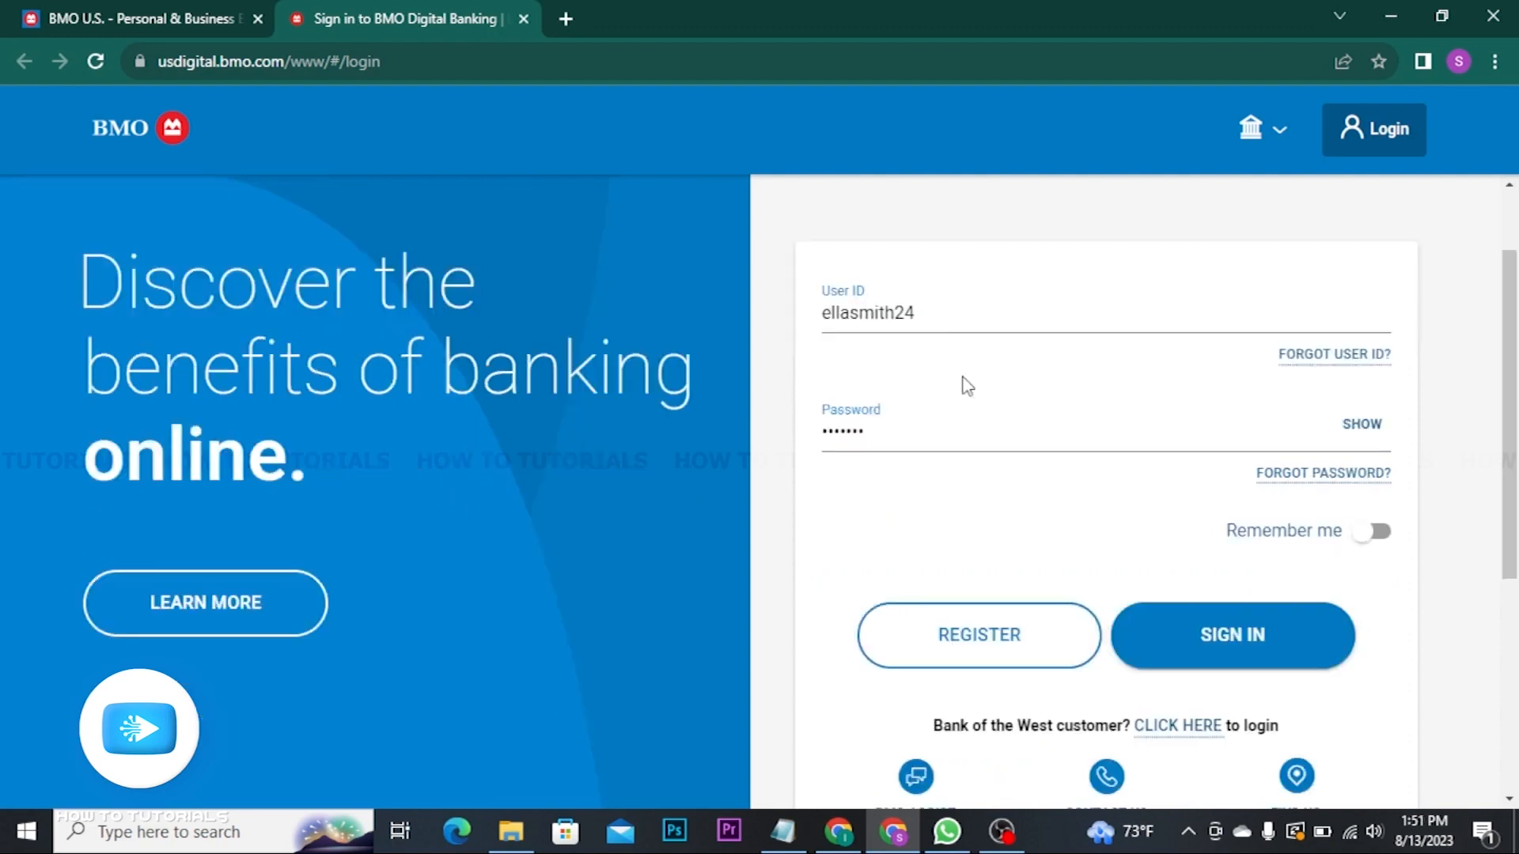
mouse_move(953, 404)
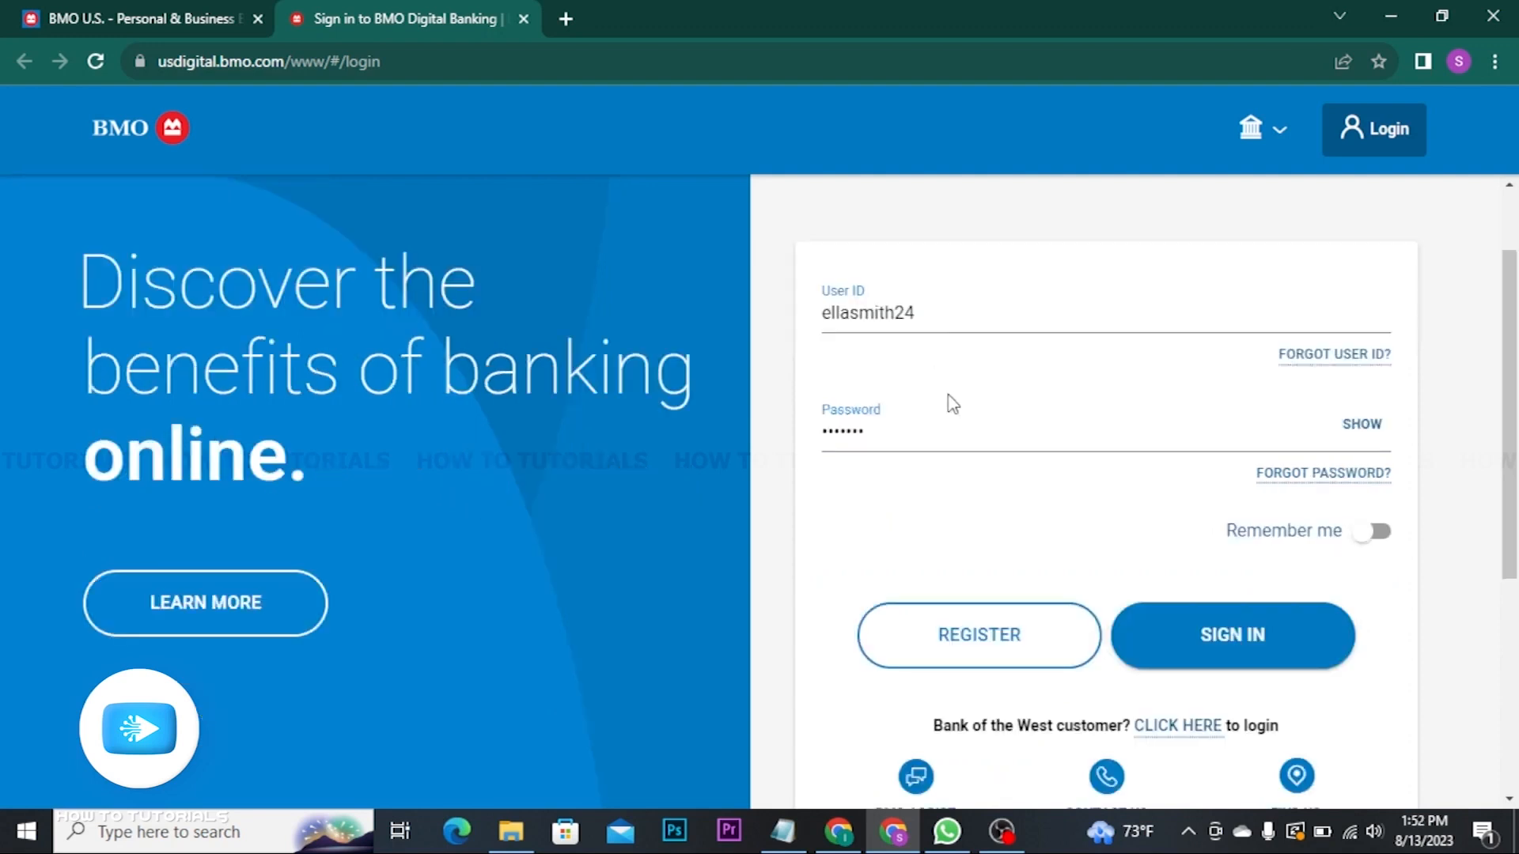